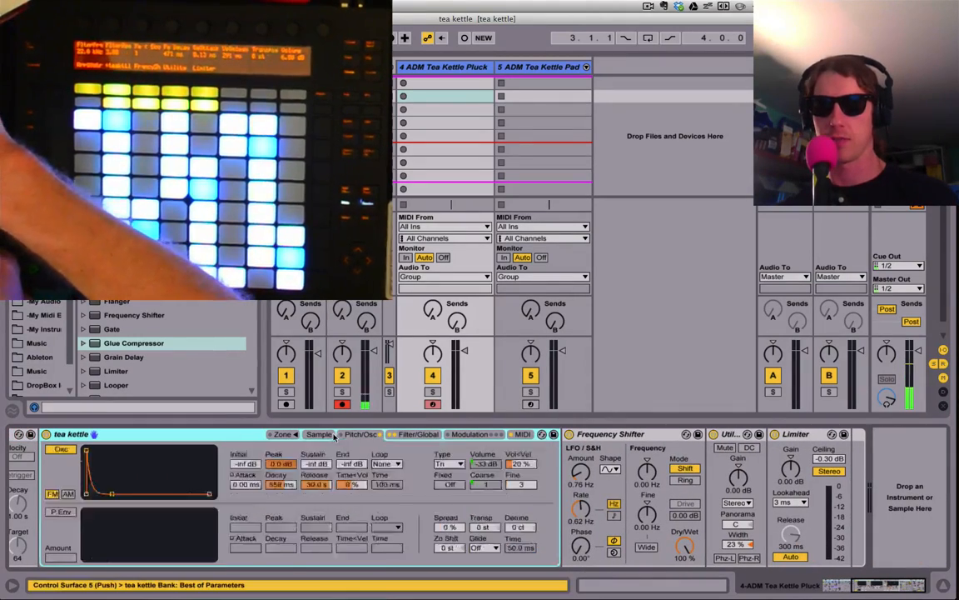
# - Show the tea kettle sample's waveform in the Sampler's Sample tab
pyautogui.click(319, 433)
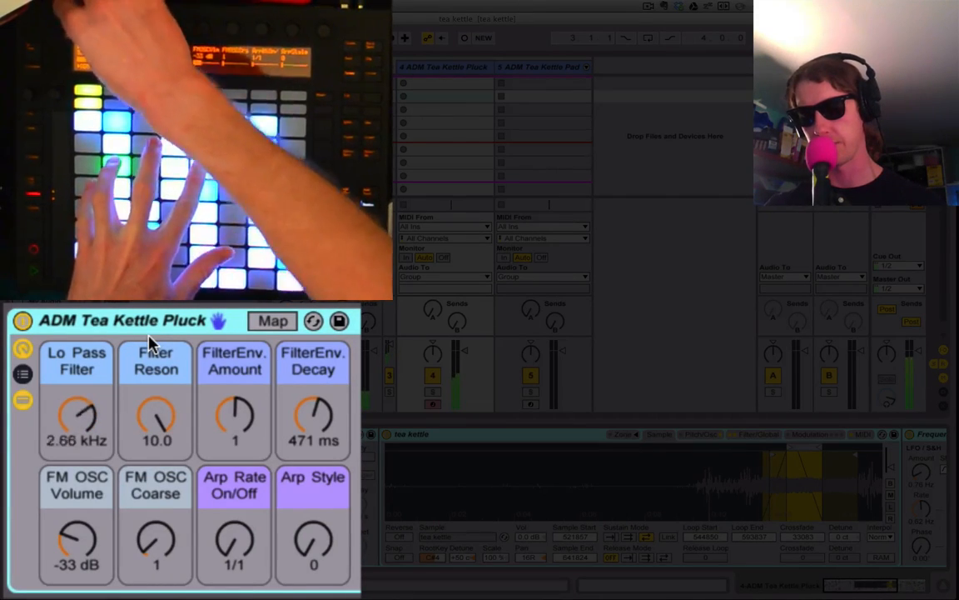
# - Set the Pluck macros: cutoff 4.45 kHz, FilterEnv Decay 3.40 s, FM OSC Volume -44 dB
pyautogui.moveTo(75, 415); pyautogui.dragTo(76, 433)
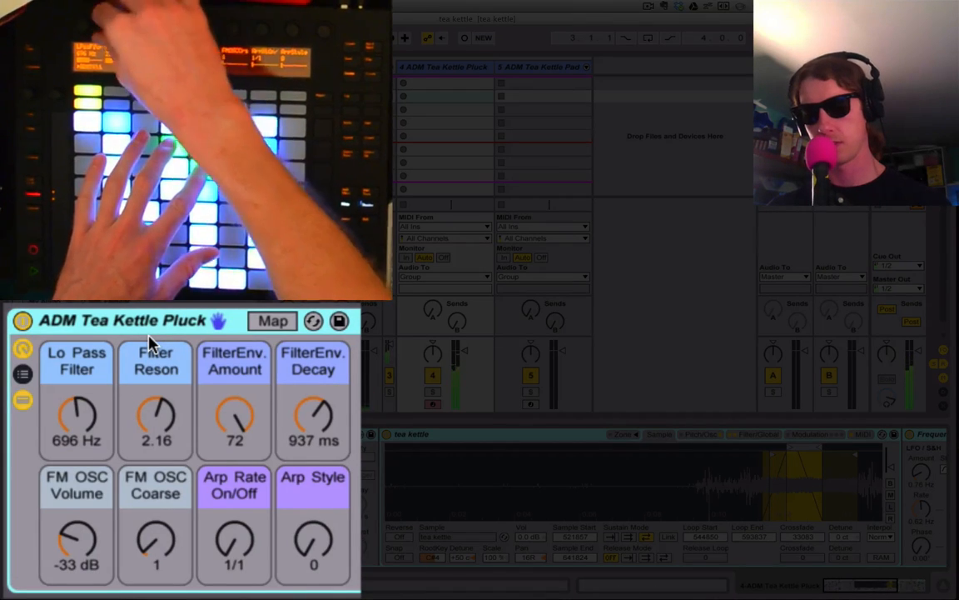
pyautogui.moveTo(155, 420); pyautogui.dragTo(158, 415)
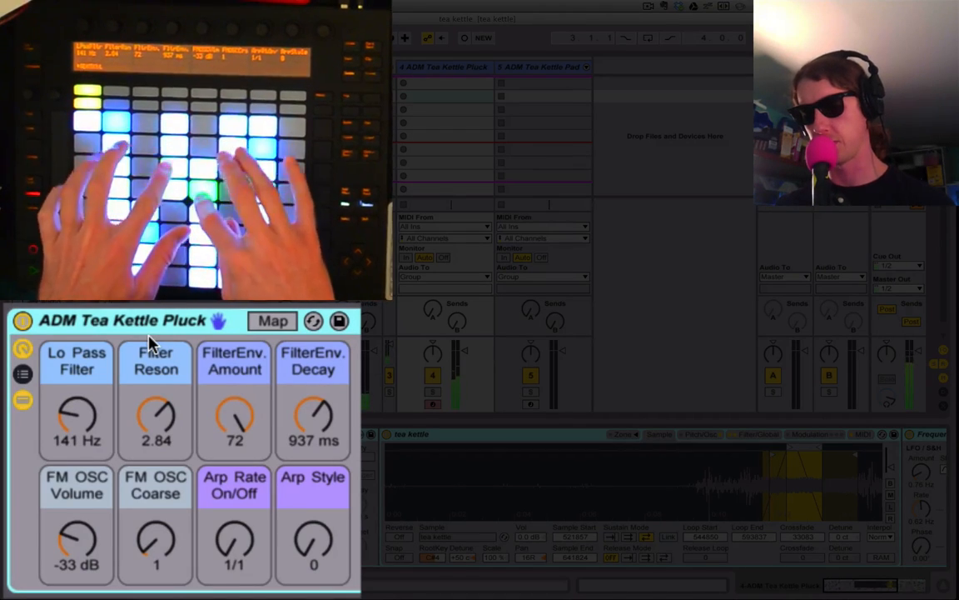
pyautogui.moveTo(314, 424); pyautogui.dragTo(314, 391)
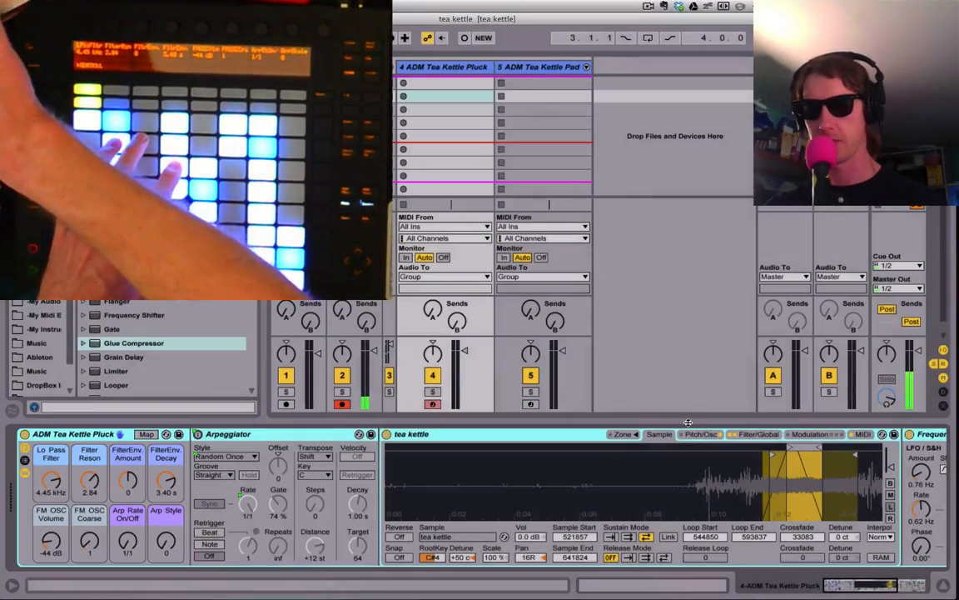
pyautogui.click(700, 434)
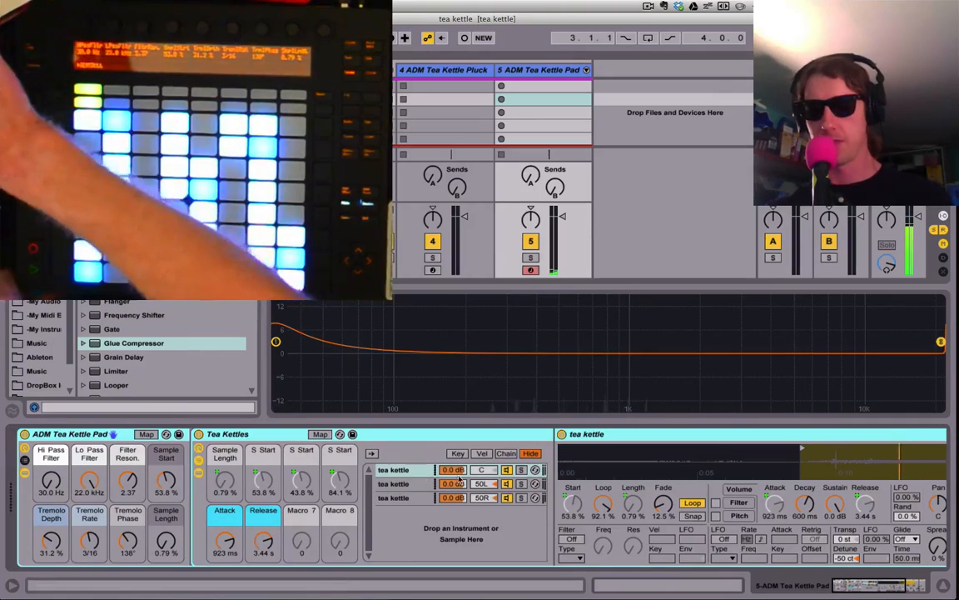
# - Select the first, then the third tea kettle chain to view each Sampler
pyautogui.click(394, 497)
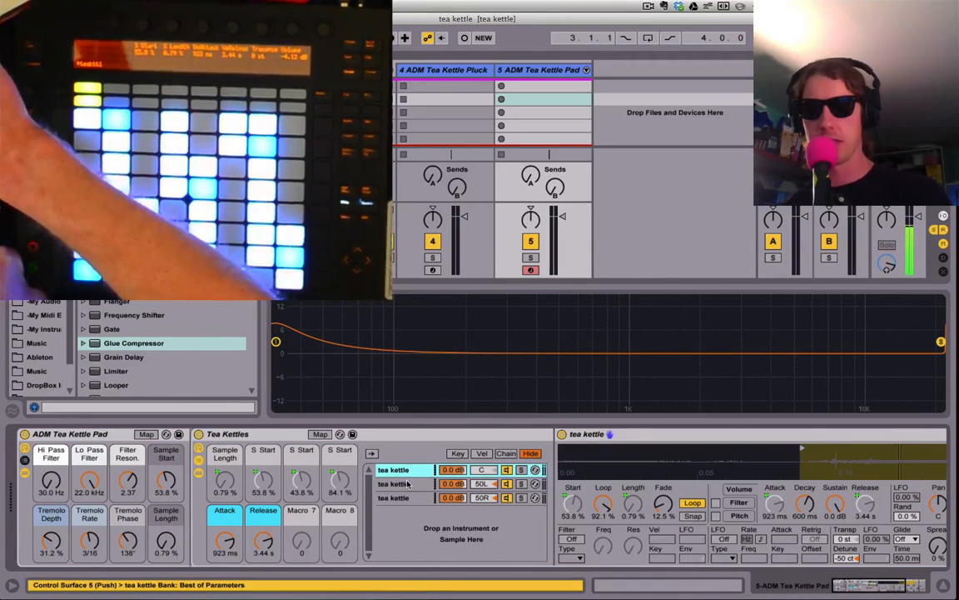
pyautogui.click(404, 497)
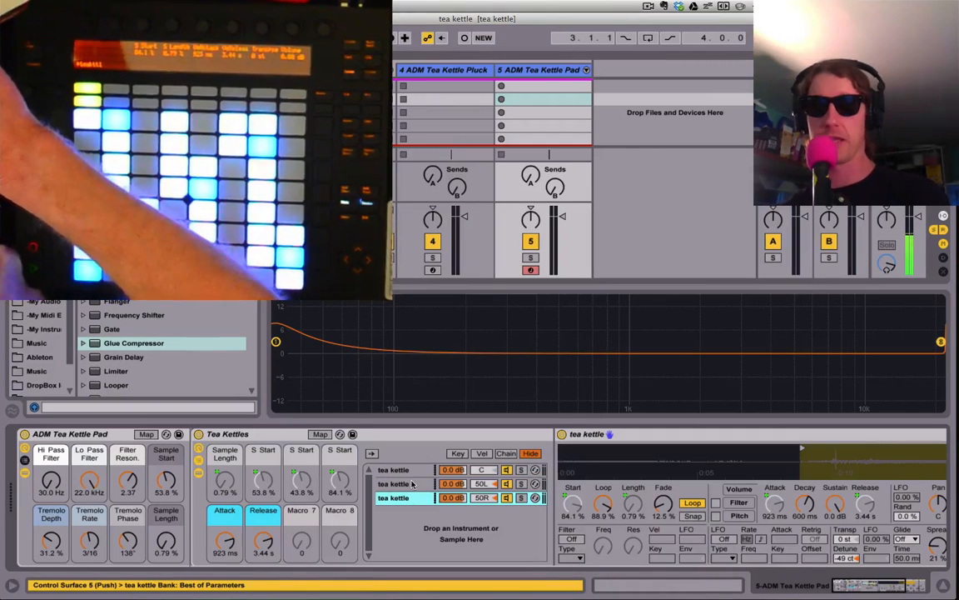